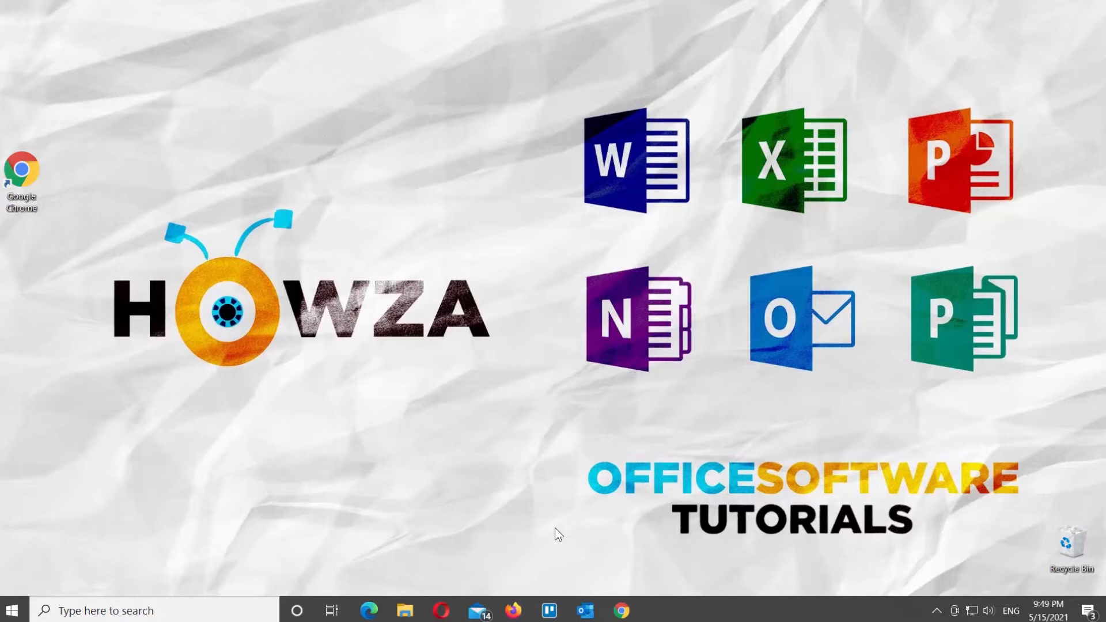
mouse_move(619, 607)
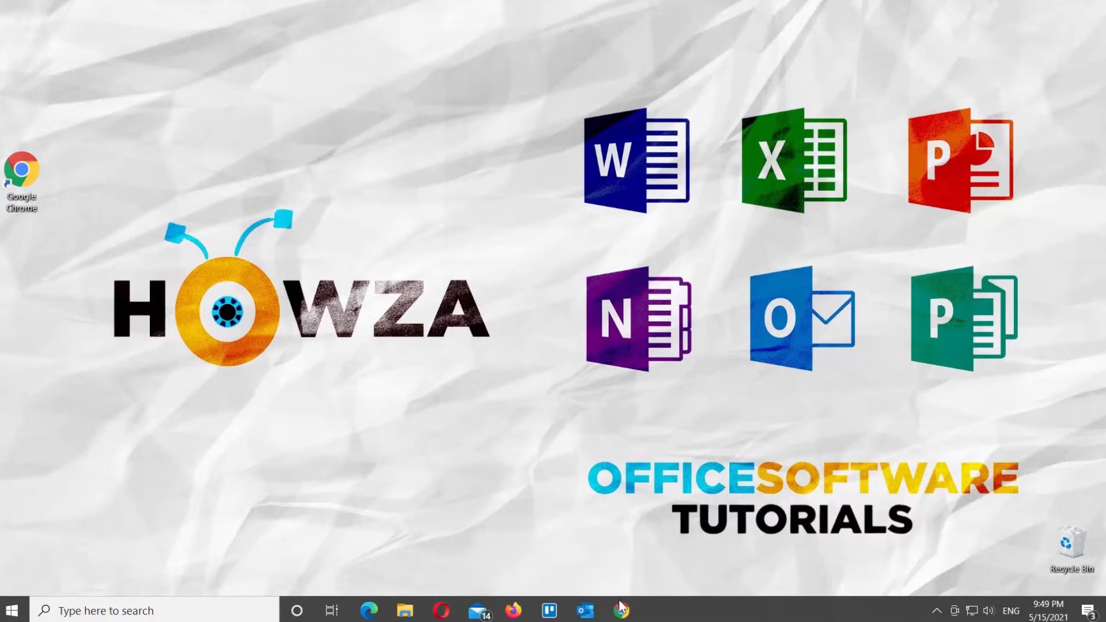
Launch Google Chrome from the taskbar and load the My Drive file listing.
left_click(619, 610)
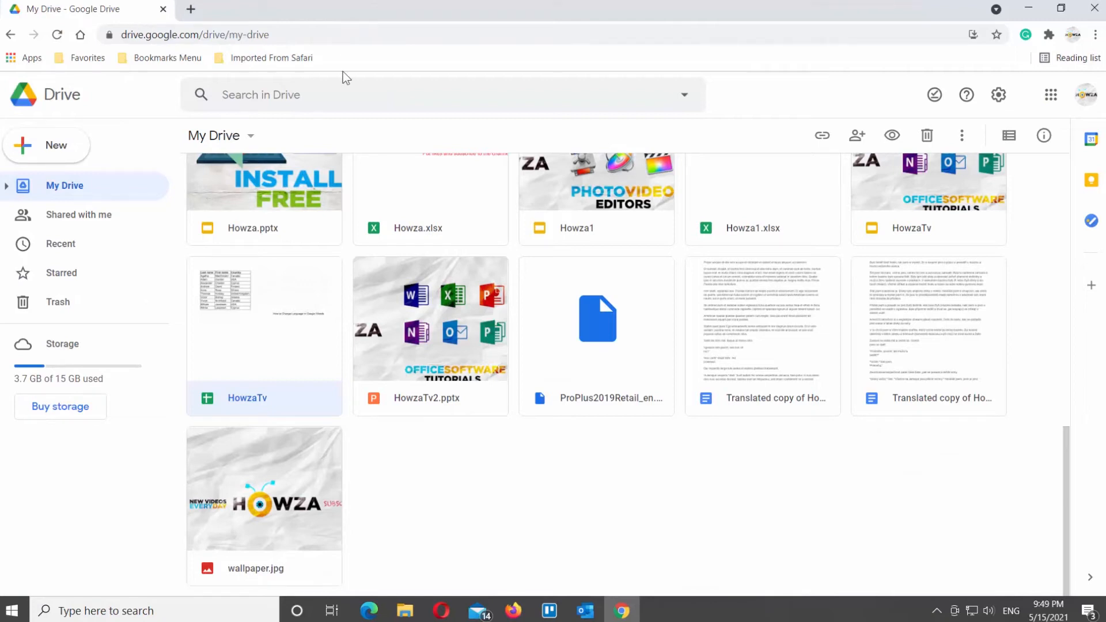
Open the Google Account language page from Drive's Settings.
left_click(997, 95)
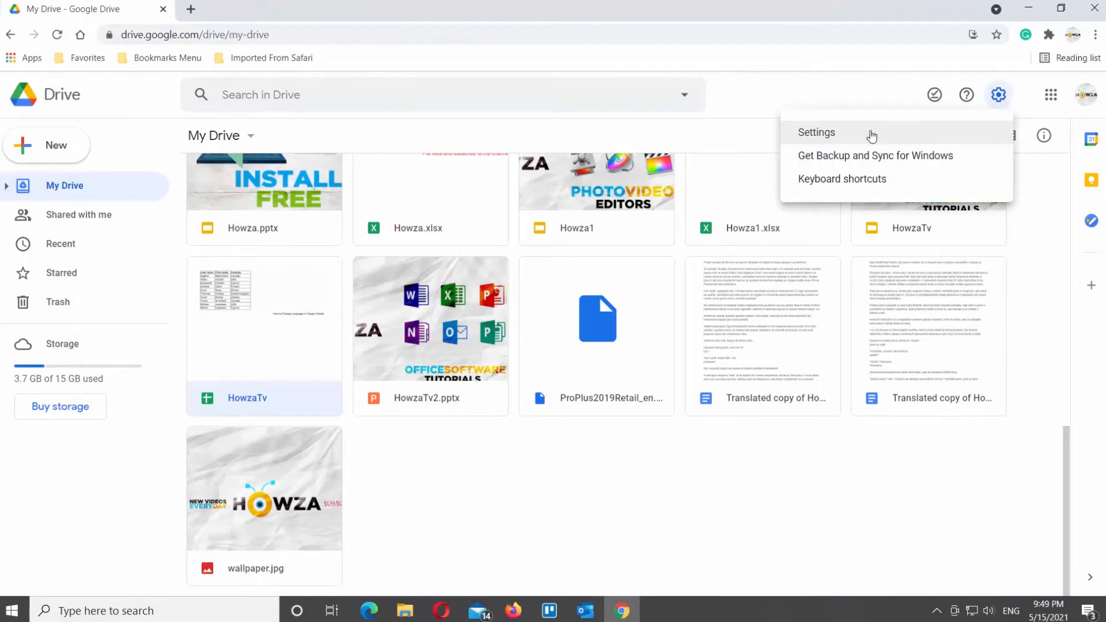
left_click(816, 132)
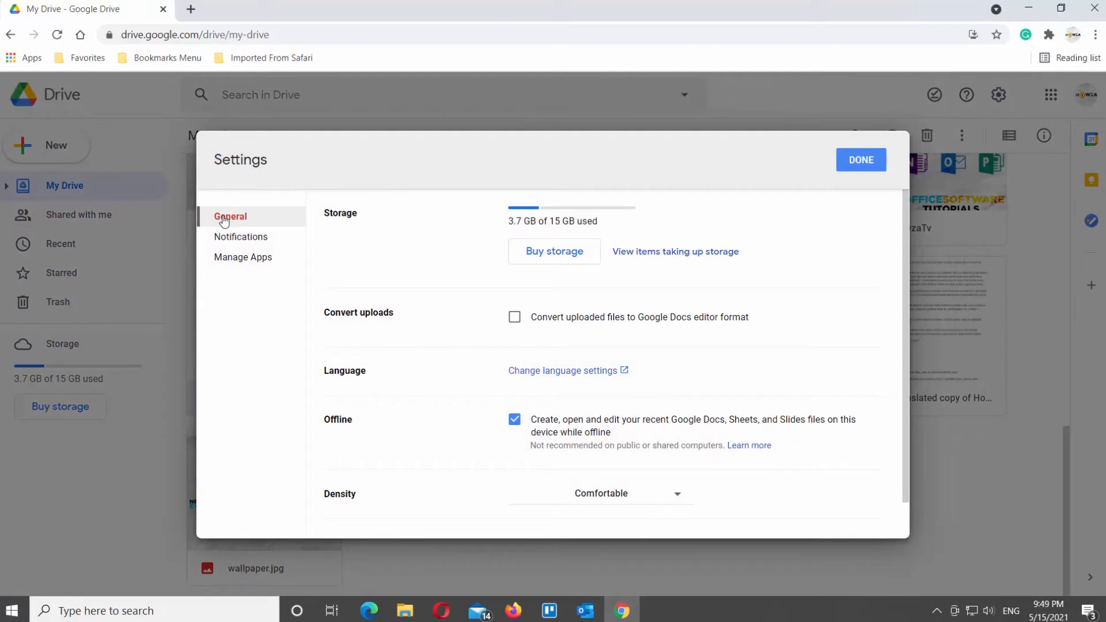
mouse_move(351, 361)
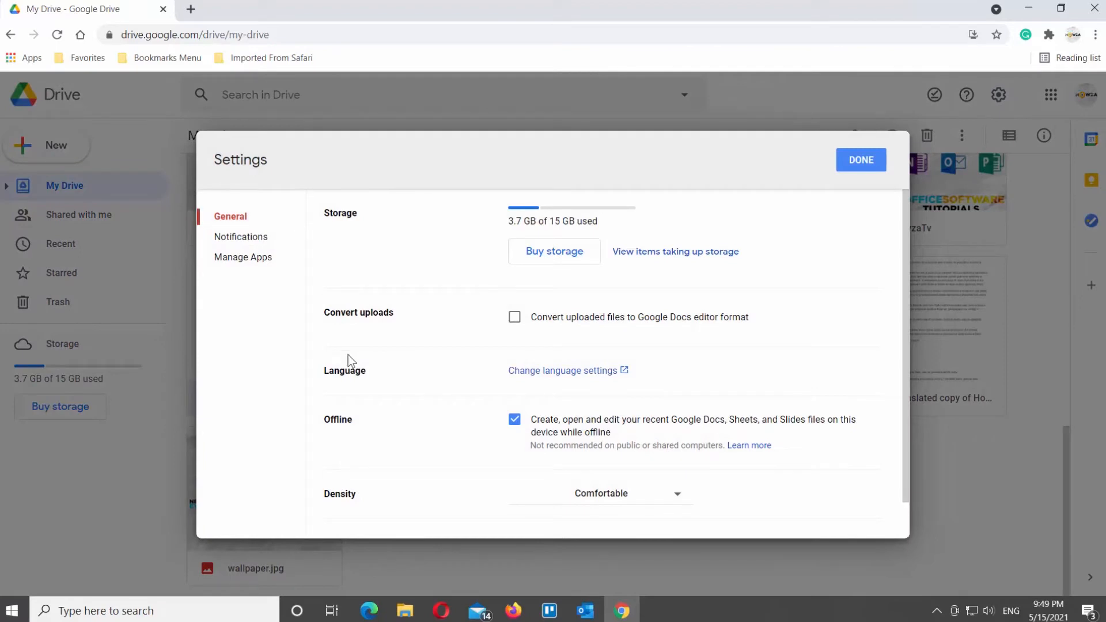
left_click(560, 370)
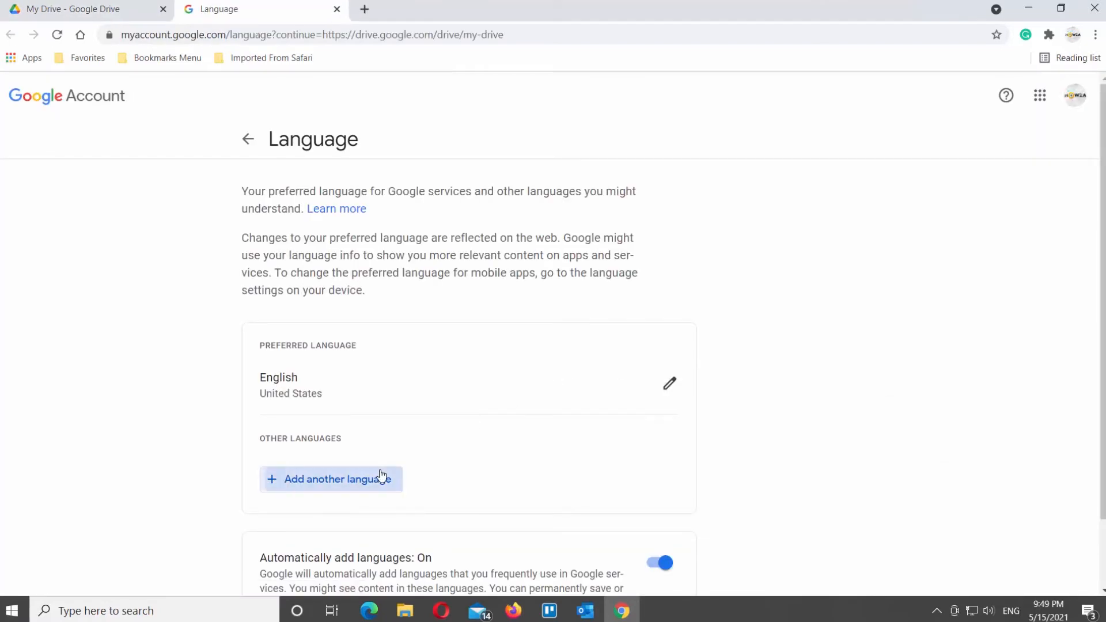
Add Dansk as another language on the account.
left_click(330, 479)
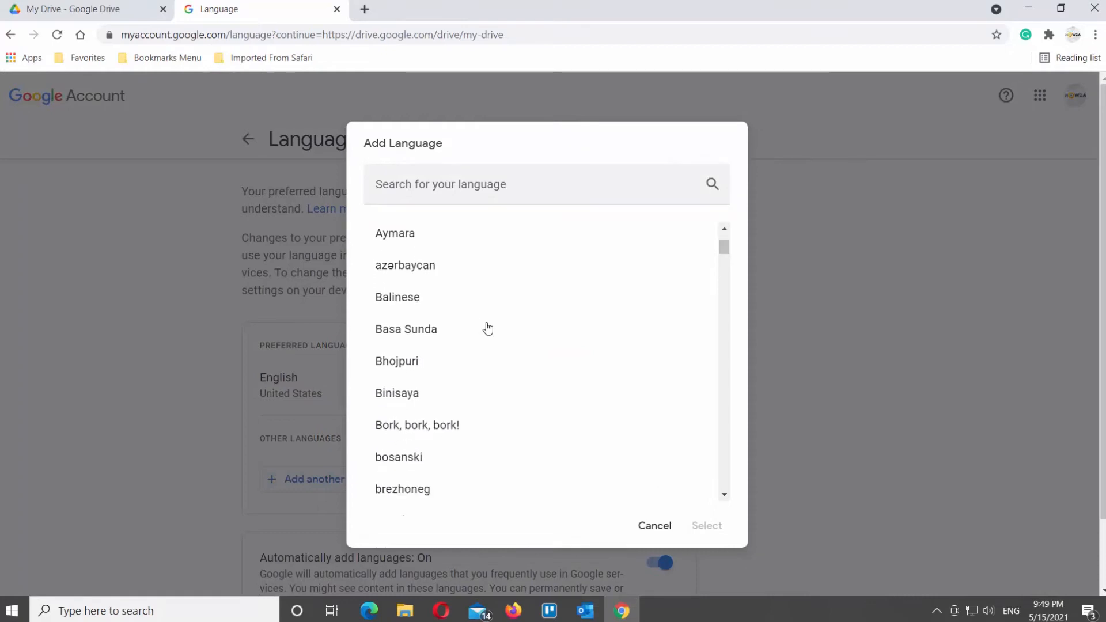
scroll("down", 3)
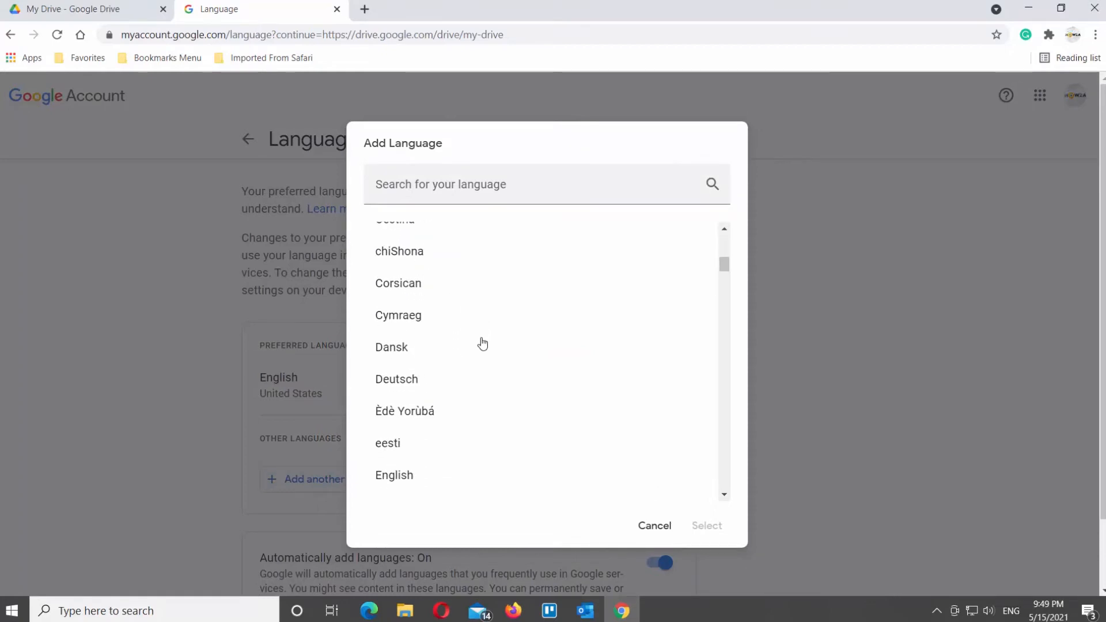
left_click(392, 346)
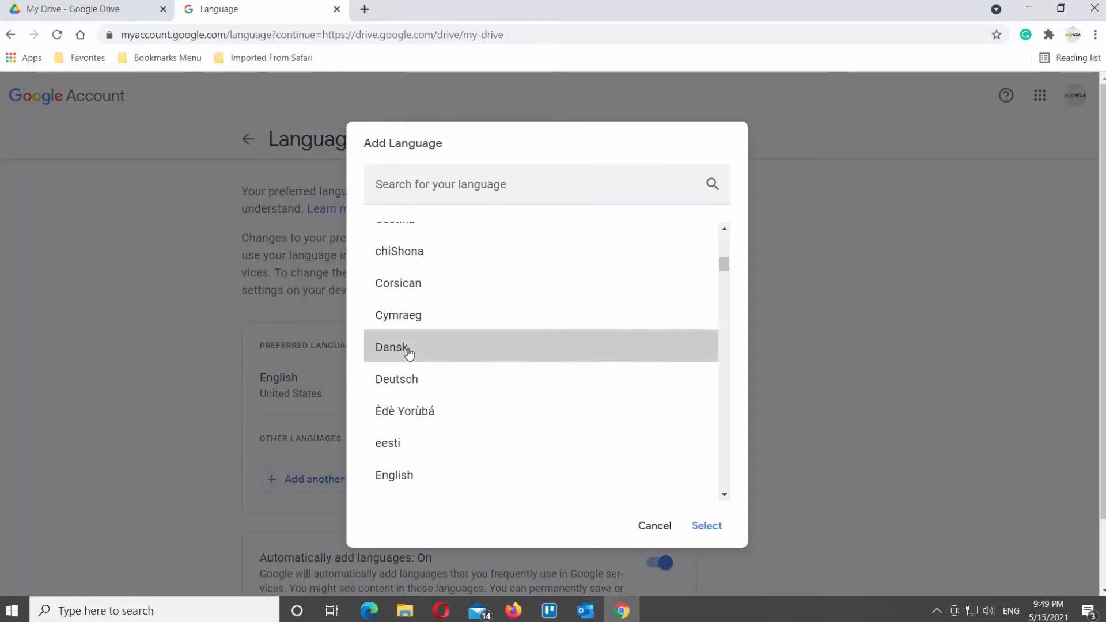
left_click(706, 525)
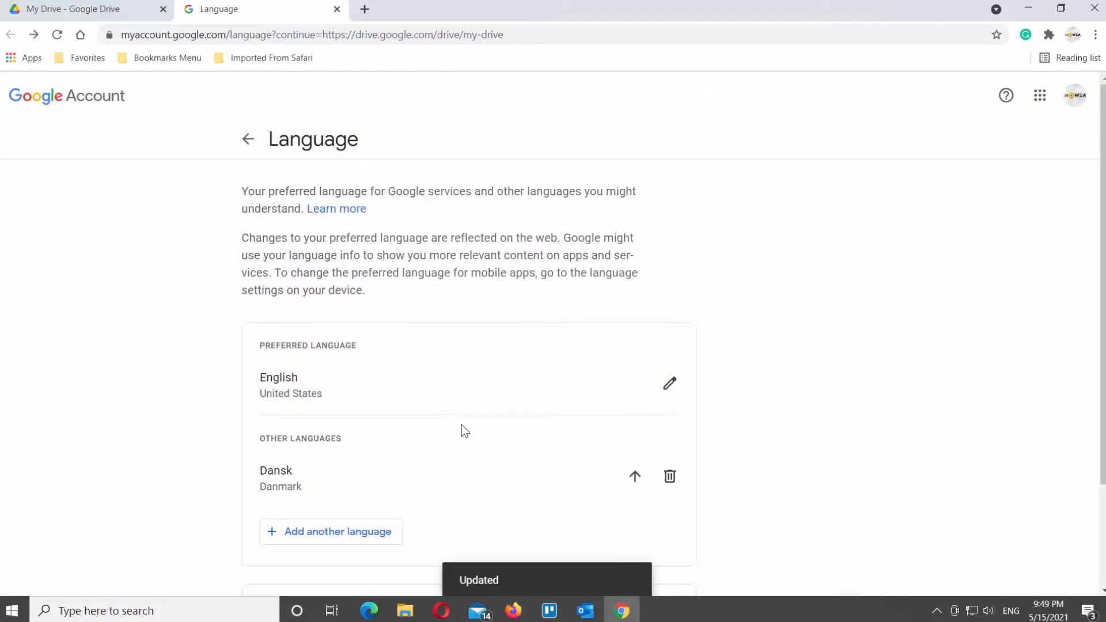
Move Dansk above English so Danish becomes the preferred language.
scroll("down", 3)
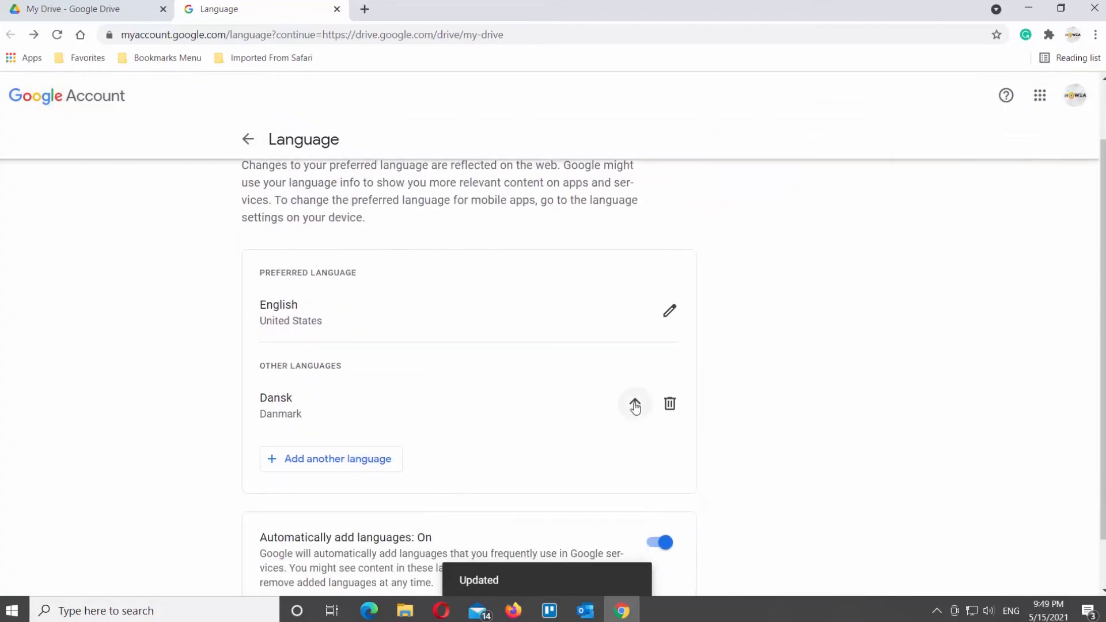
left_click(633, 405)
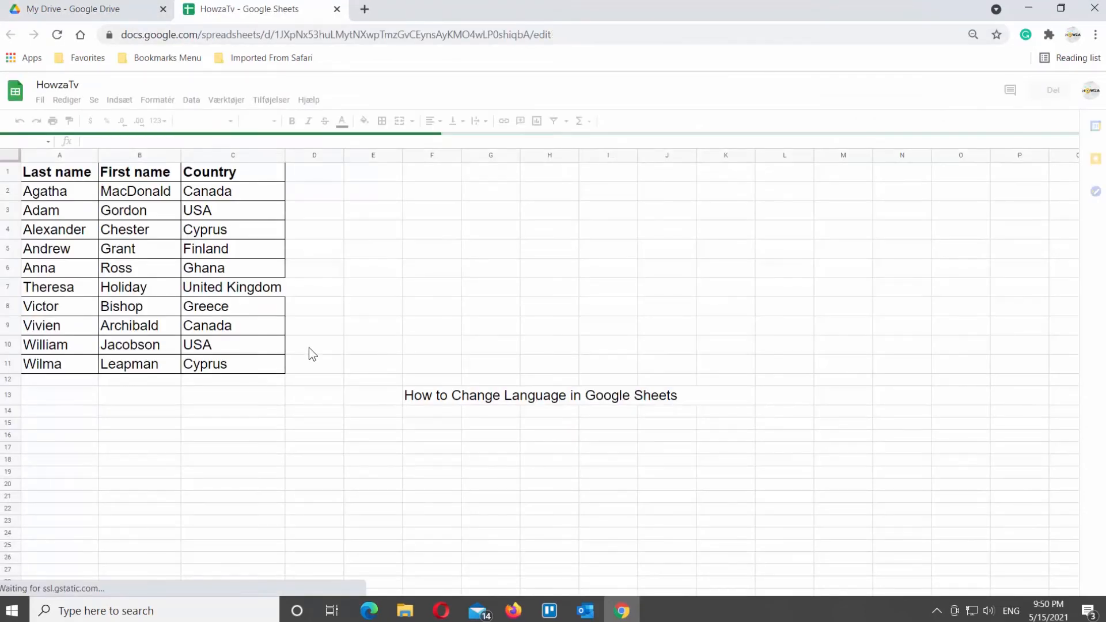
Return to the My Drive tab while the Danish HowzaTv sheet stays open.
left_click(60, 169)
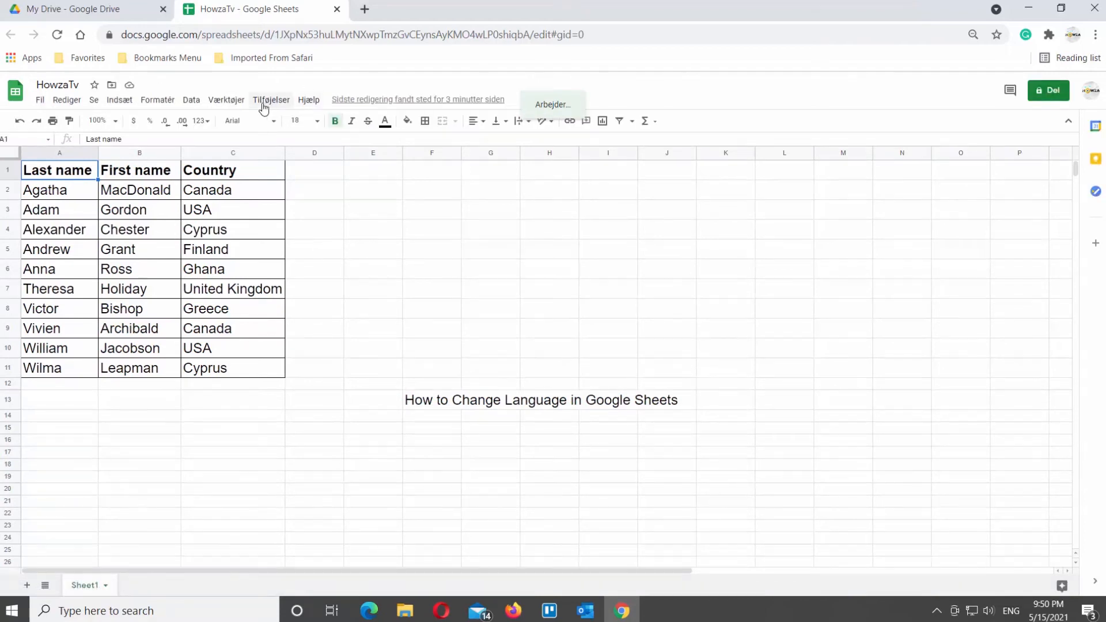
left_click(66, 99)
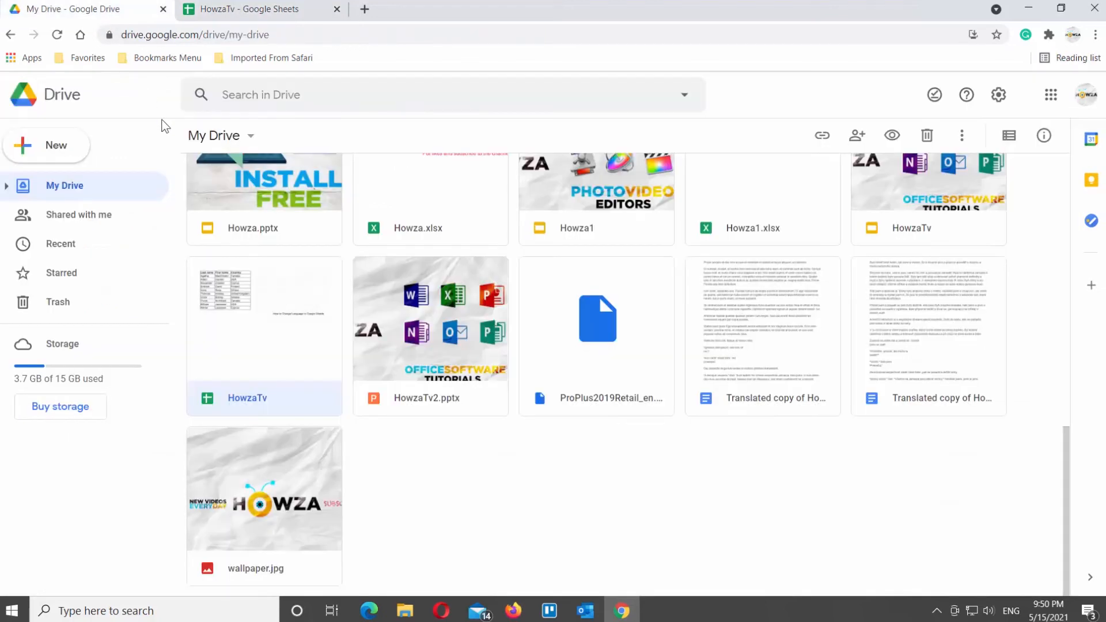
Revisit the account language page, close the extra tabs and dismiss Drive Settings.
left_click(997, 95)
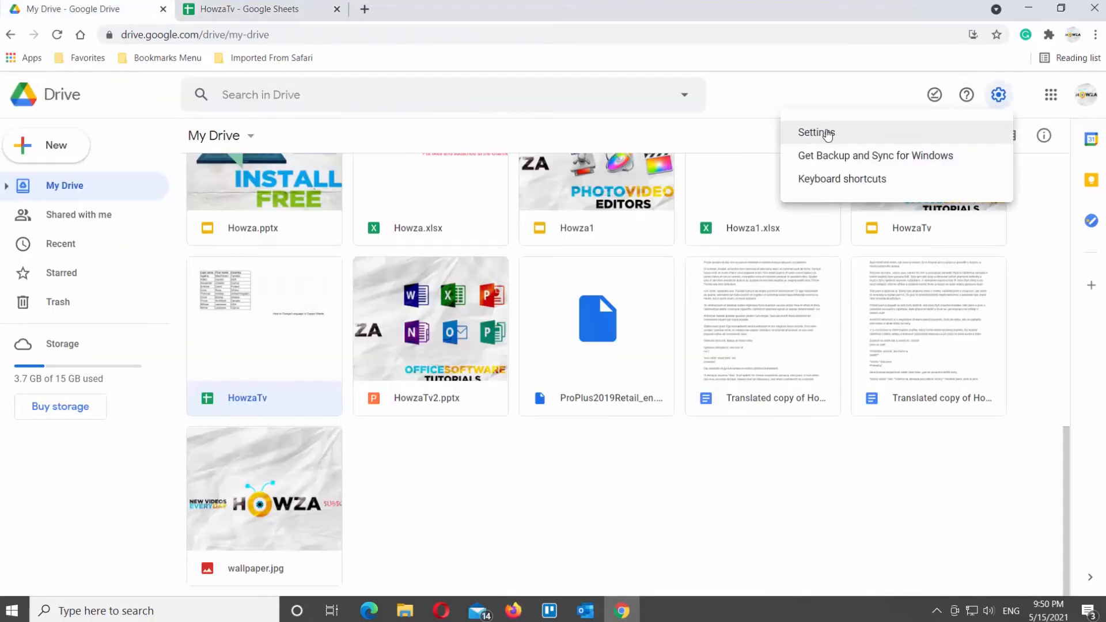
left_click(816, 132)
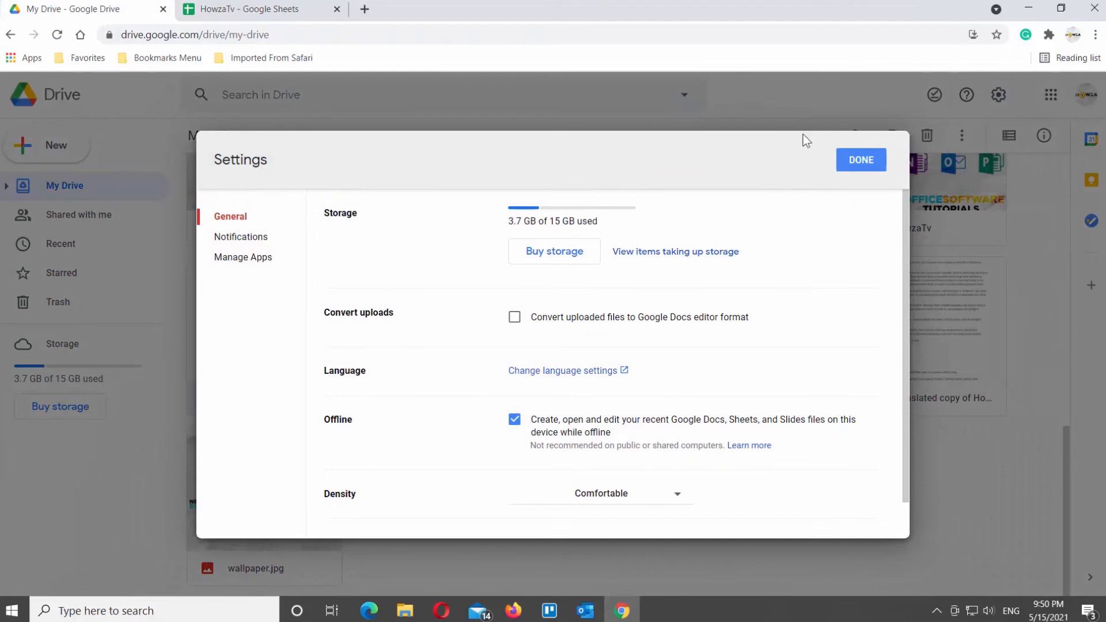
mouse_move(578, 373)
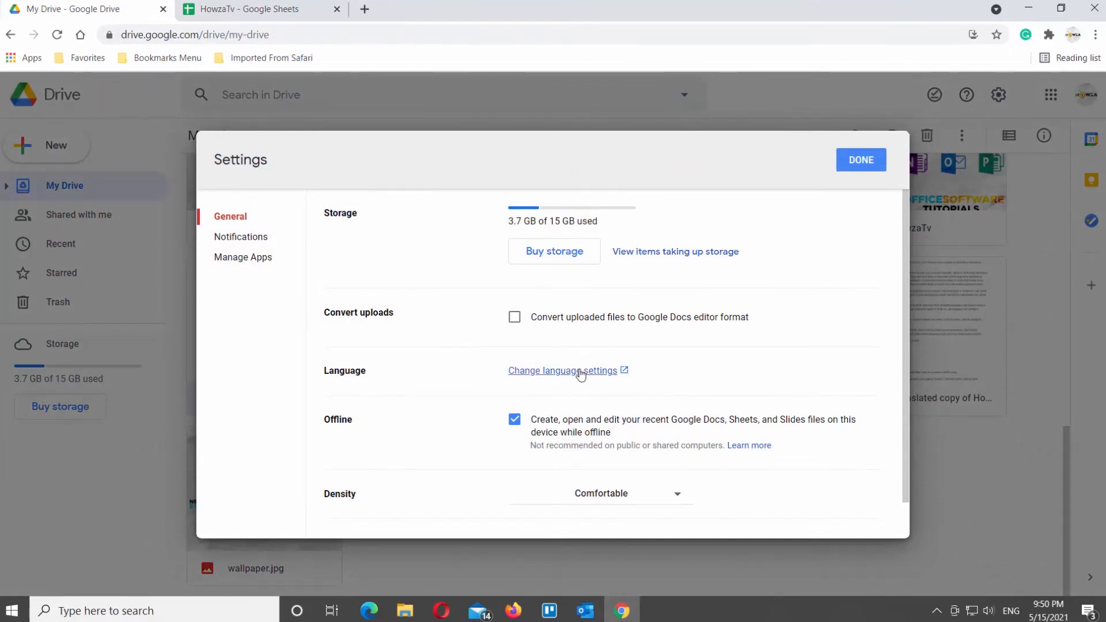
left_click(560, 370)
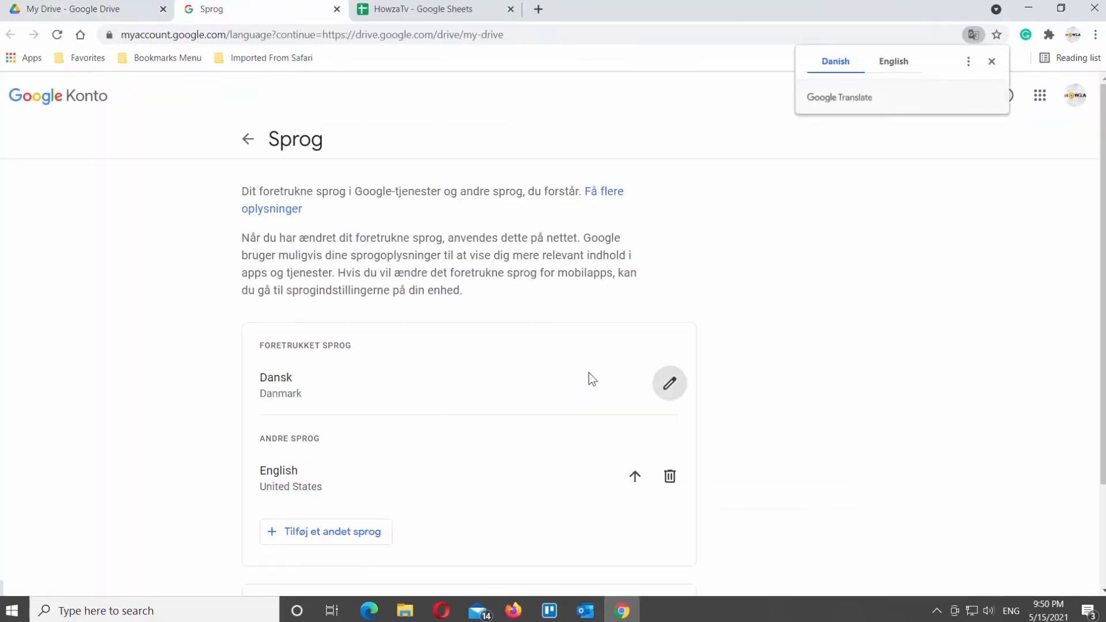
left_click(894, 62)
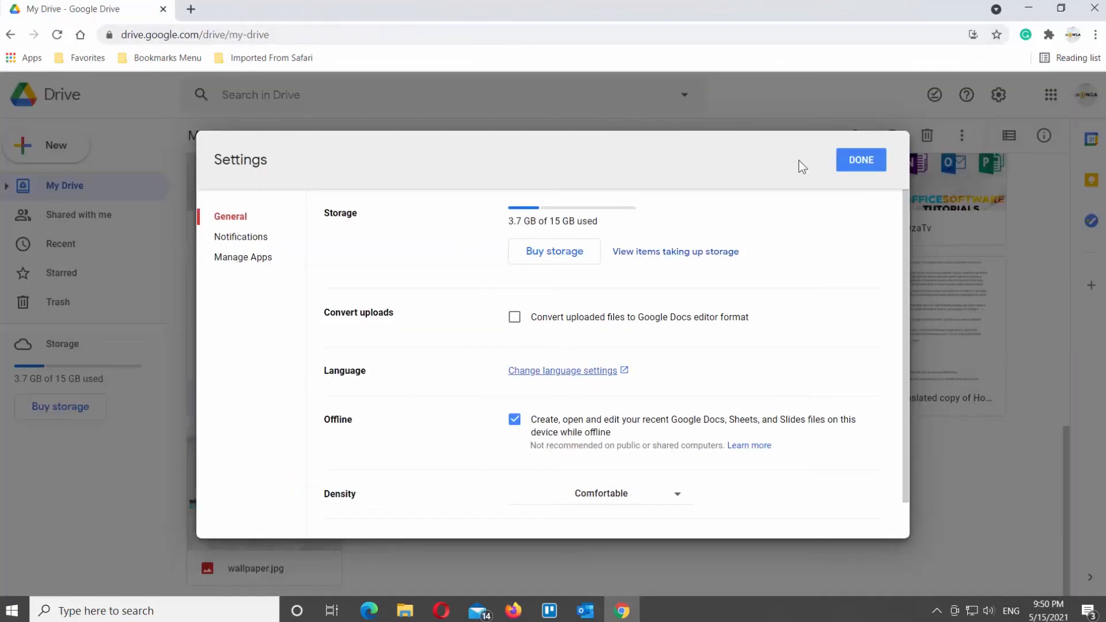
left_click(860, 159)
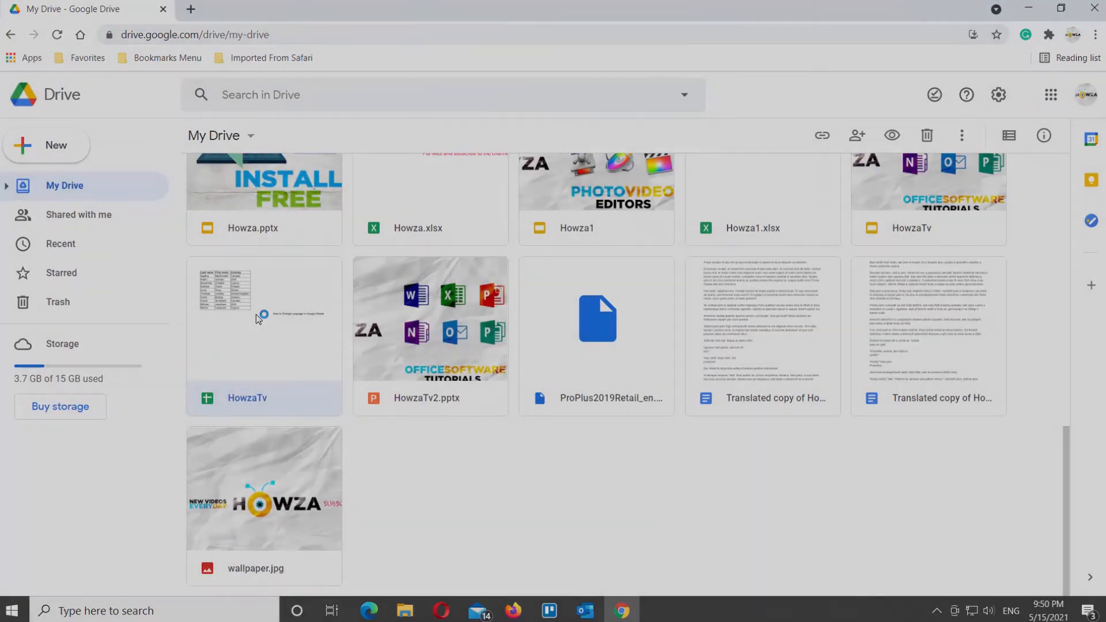